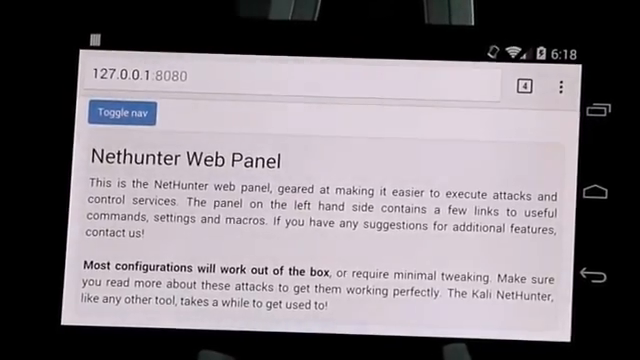
# Navigate via the side menu to the Kali Service Control page listing SSH, dnsmasq, Hostapd, VPN and DHCP.
pyautogui.click(122, 112)
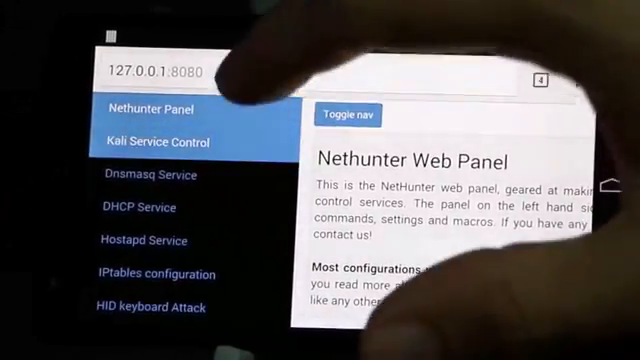
pyautogui.click(164, 140)
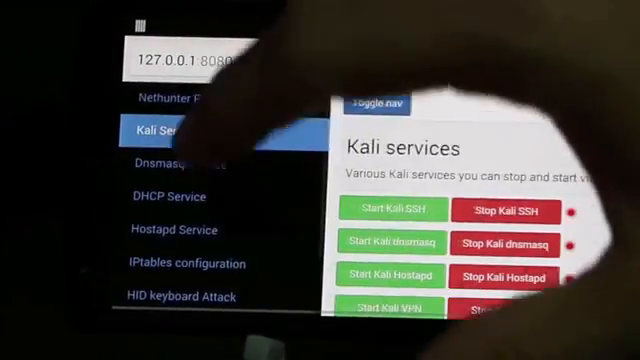
pyautogui.scroll(-3)
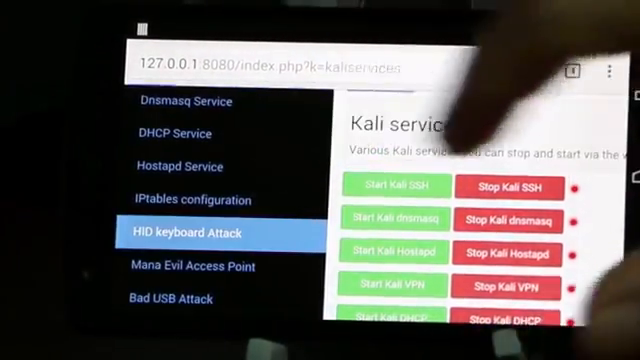
# Show the HID Keyboard Attack page's Powersploit Options with IP 192.168.1.17 and port 4444.
pyautogui.click(188, 232)
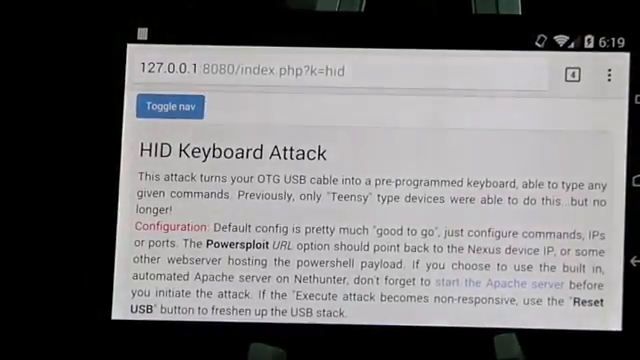
pyautogui.scroll(-3)
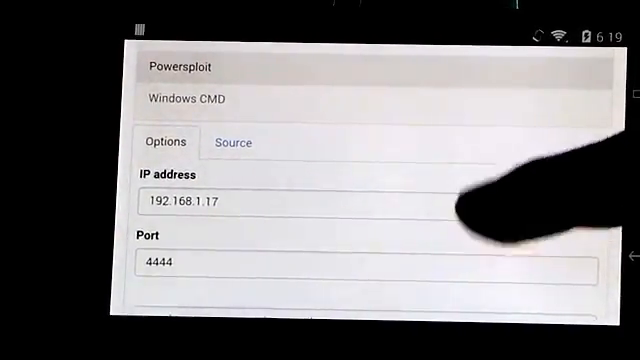
pyautogui.scroll(-3)
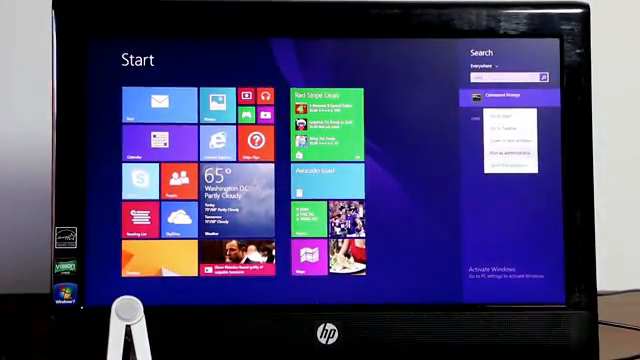
# Let the injected keystrokes run a Start search on the Windows 8 PC and raise the UAC prompt.
pyautogui.click(516, 140)
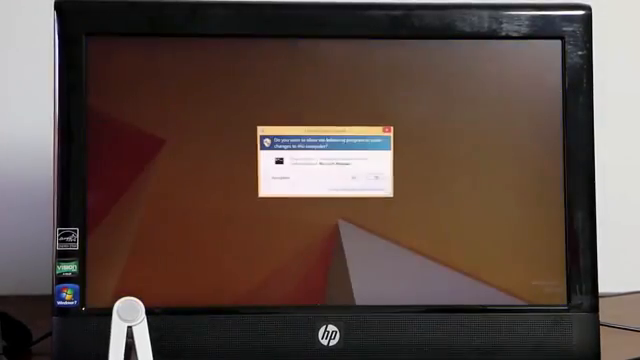